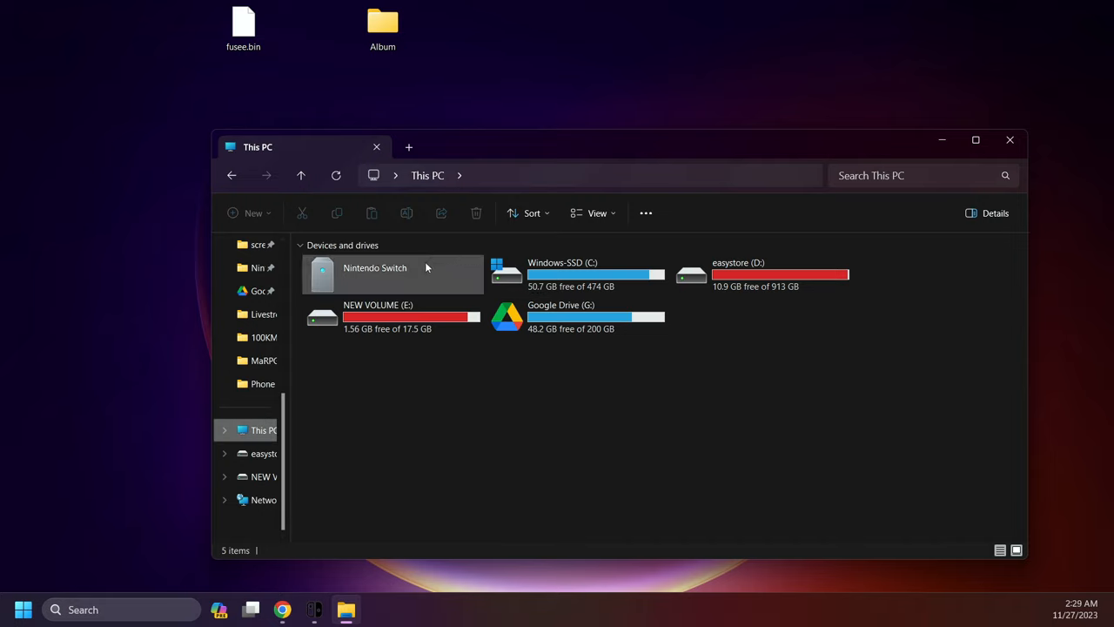
Step: Open Nintendo Switch, then SD Card, then the Nintendo folder showing Album and Contents
{"action": "double_click", "coordinate": [391, 273]}
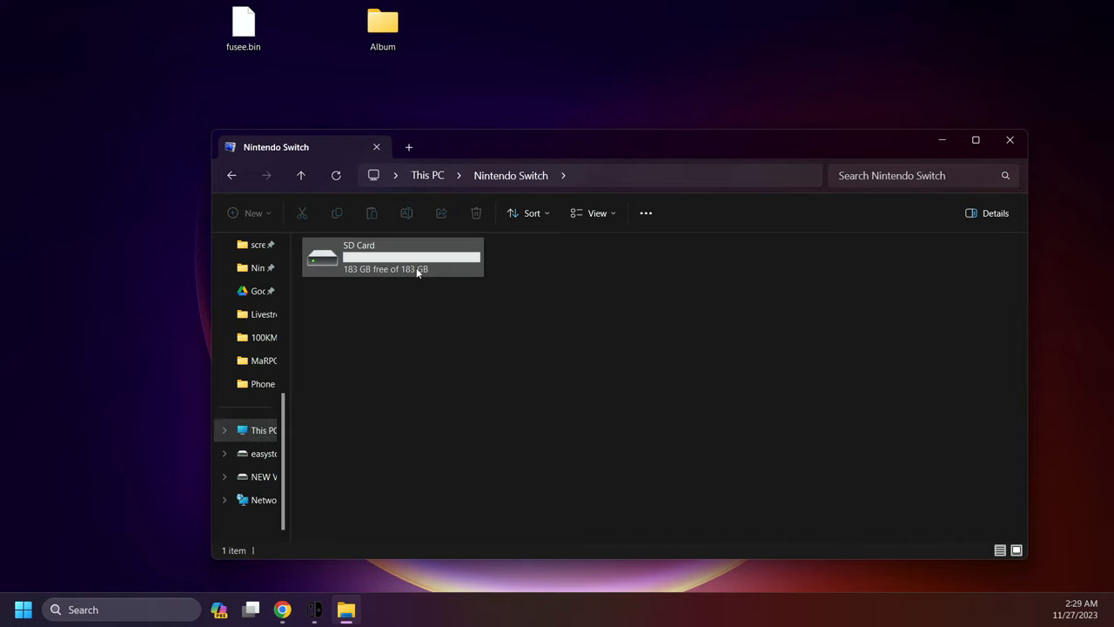
{"action": "double_click", "coordinate": [392, 257]}
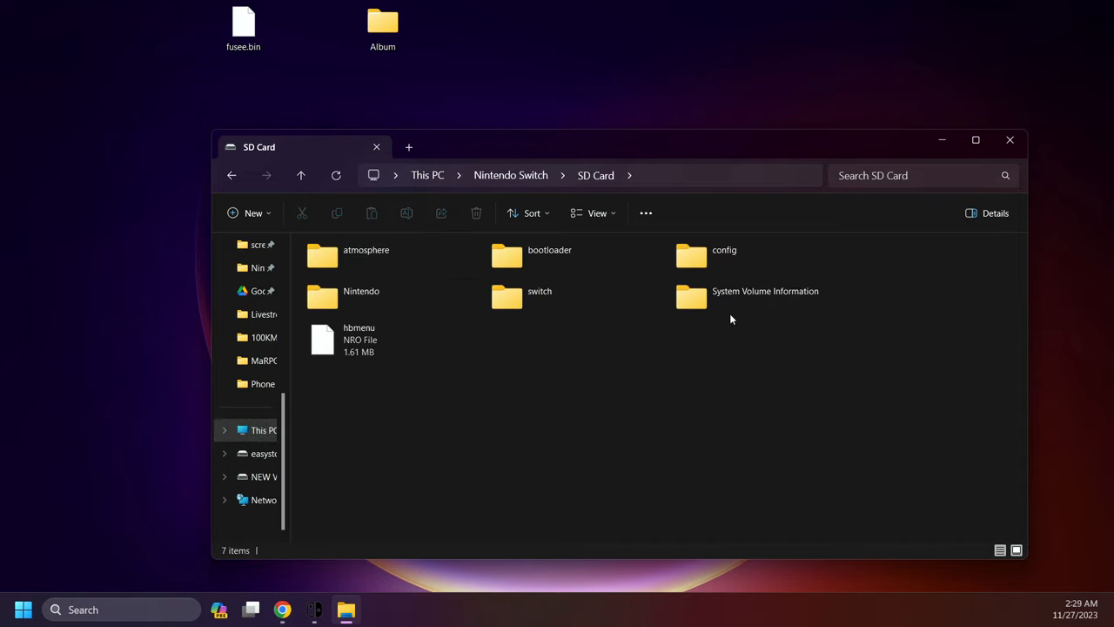
{"action": "mouse_move", "coordinate": [499, 146]}
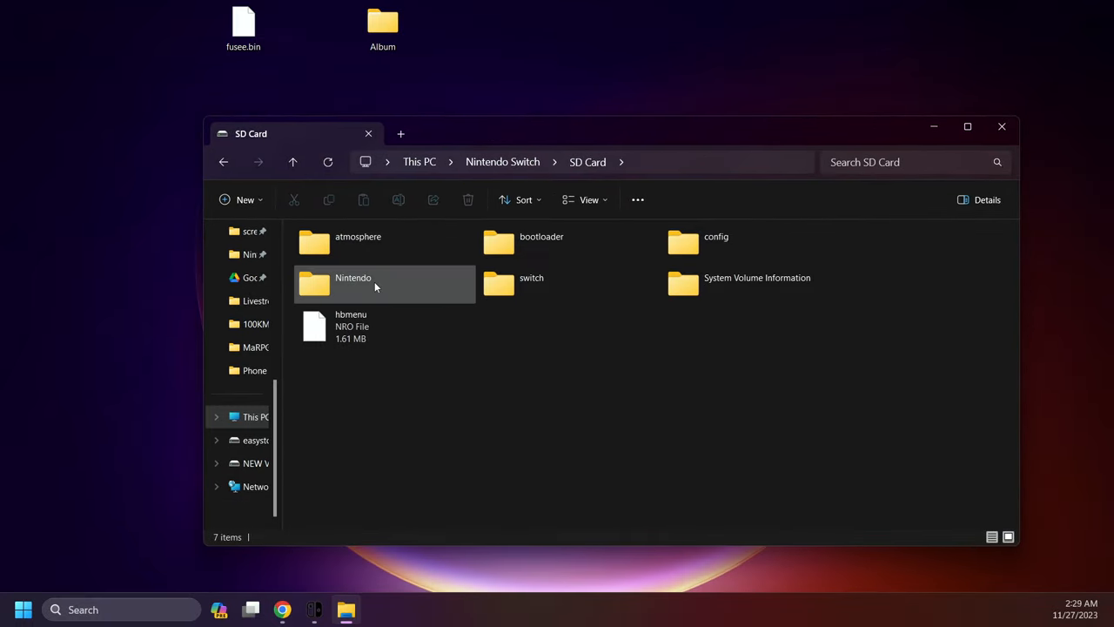
{"action": "double_click", "coordinate": [352, 283]}
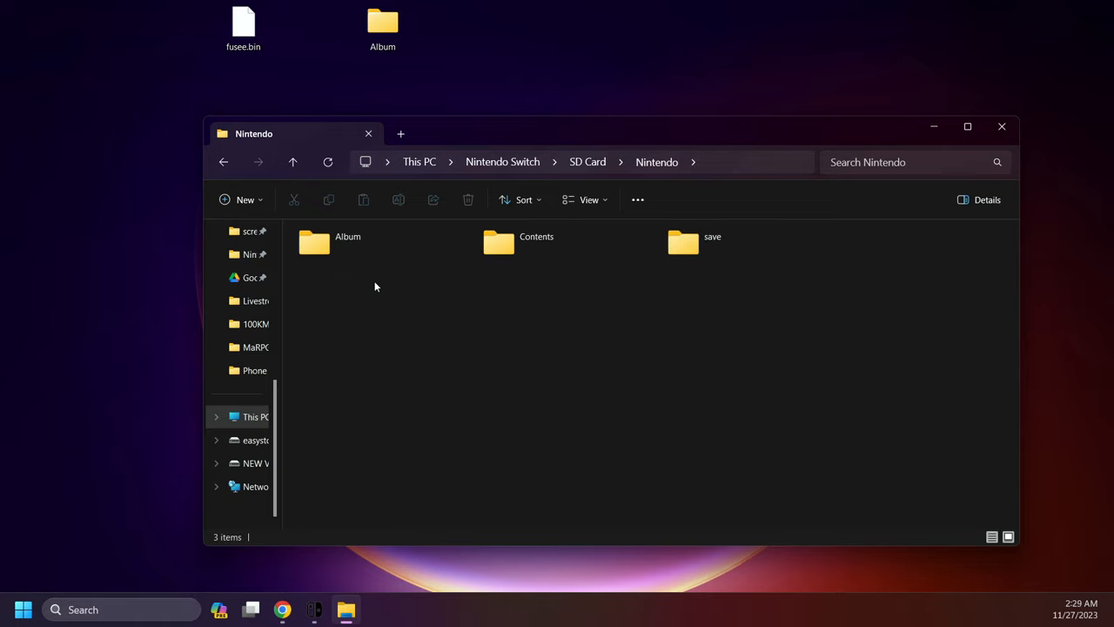
{"action": "double_click", "coordinate": [313, 241]}
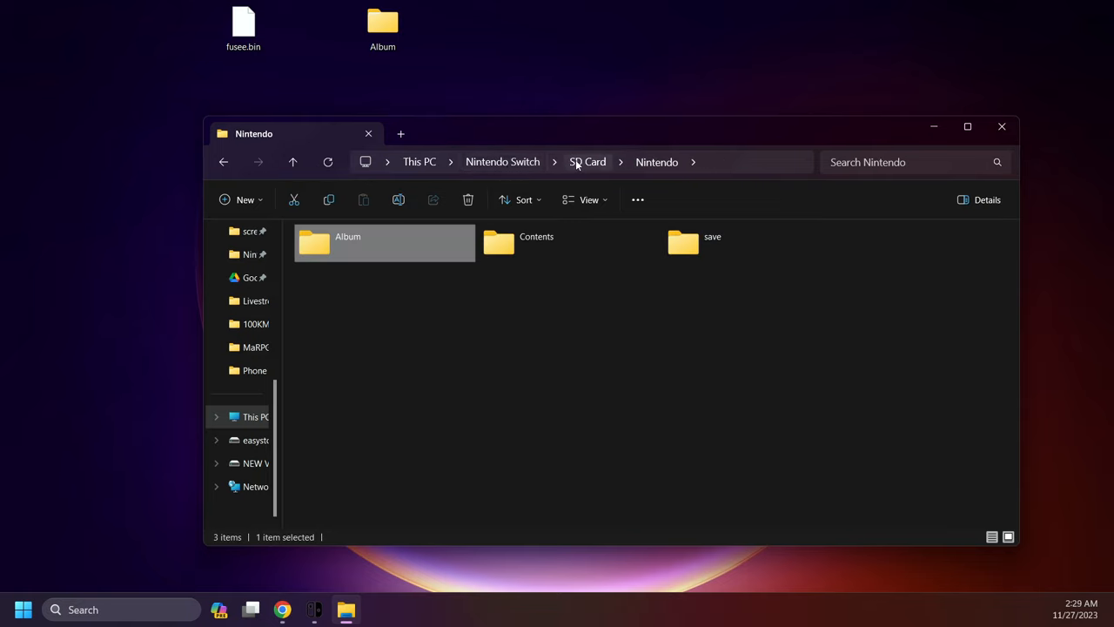
Step: Return to the SD Card root listing atmosphere, bootloader, config, Nintendo and switch
{"action": "left_click", "coordinate": [587, 162]}
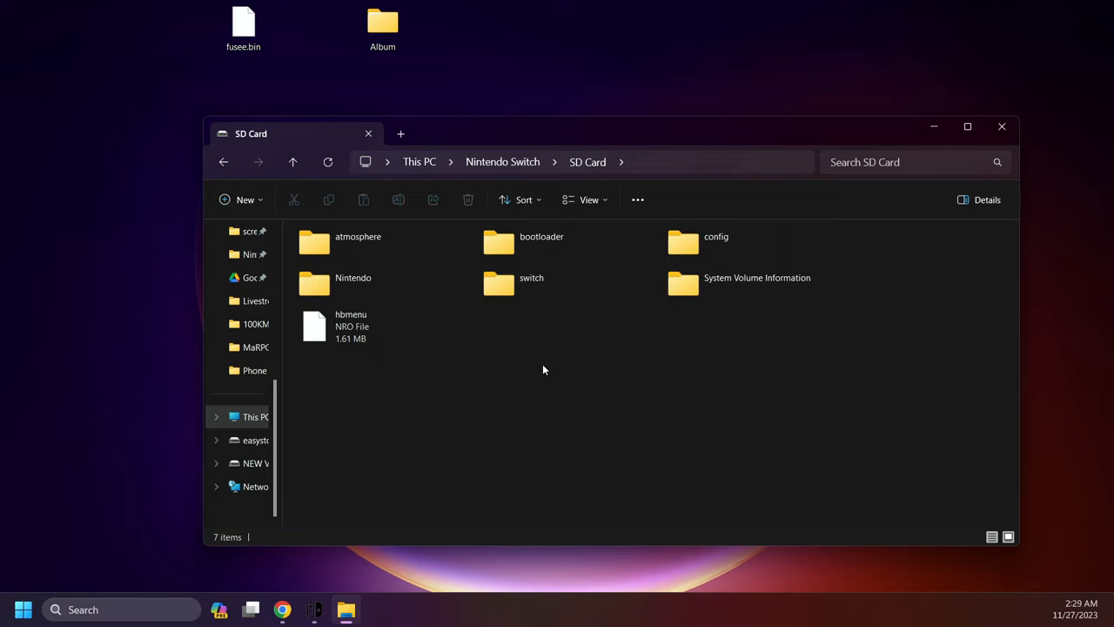
{"action": "mouse_move", "coordinate": [523, 415]}
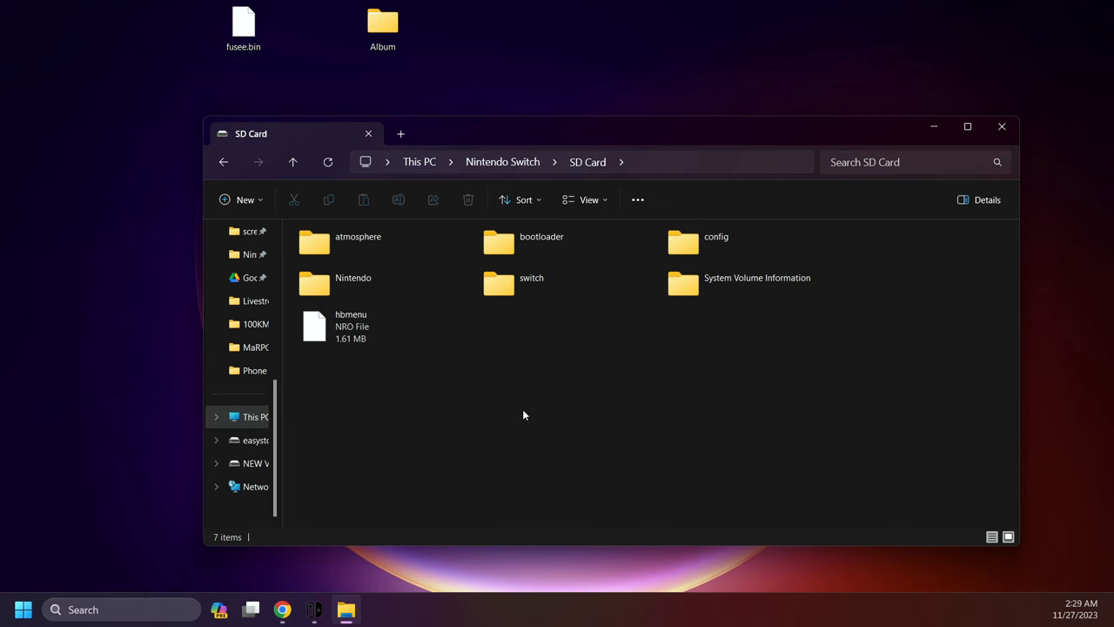
Step: Open the 'Releases · fortheusers/hb-appstore' result and scroll to the appstore.nro asset
{"action": "left_click", "coordinate": [282, 610]}
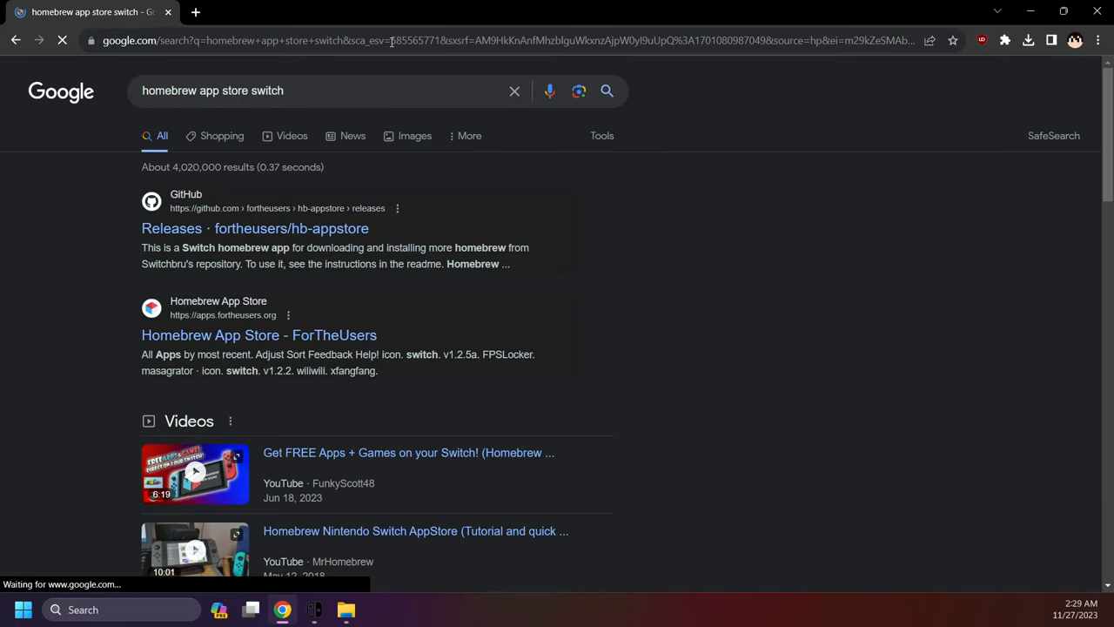
{"action": "left_click", "coordinate": [255, 228]}
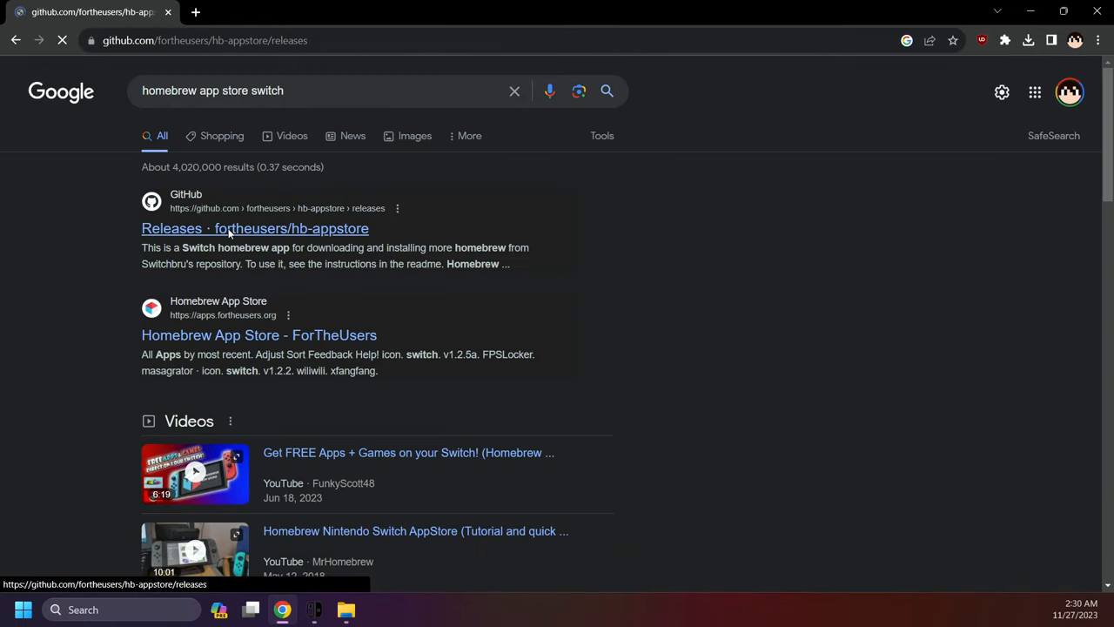
{"action": "left_click", "coordinate": [255, 228]}
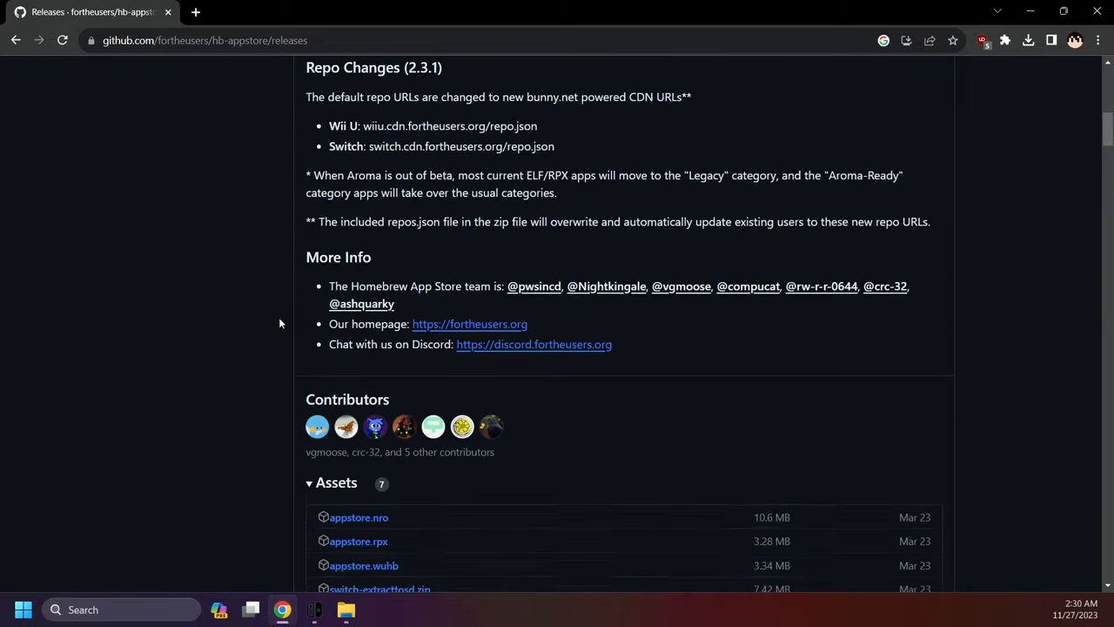
{"action": "scroll", "scroll_direction": "down", "scroll_amount": 3}
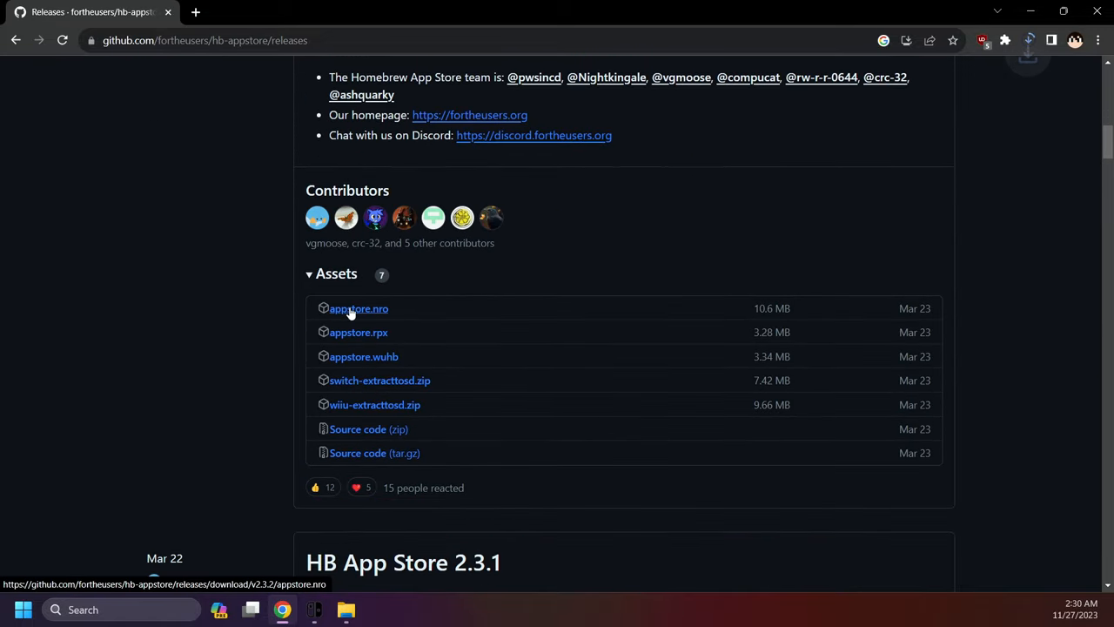